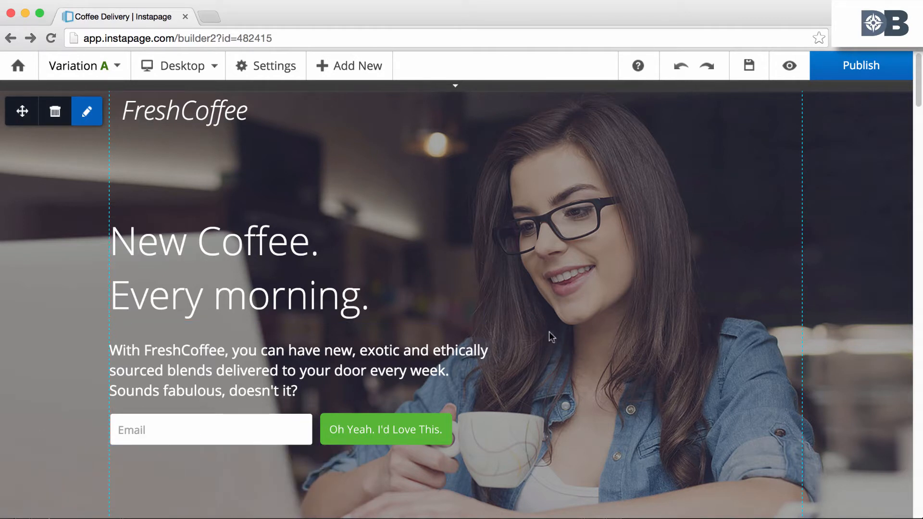
pyautogui.moveTo(18, 65)
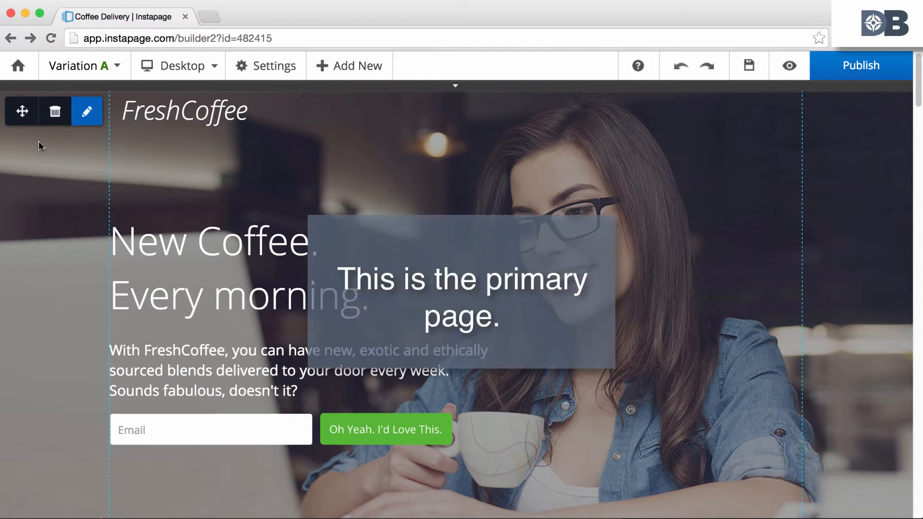
pyautogui.moveTo(93, 178)
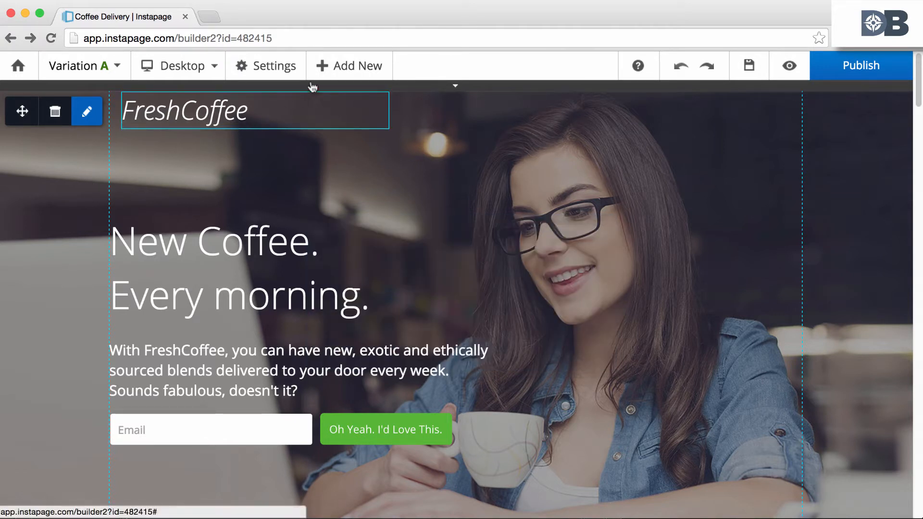
# Open the sign-up form beside 'Do you love coffee?' for editing
pyautogui.click(349, 65)
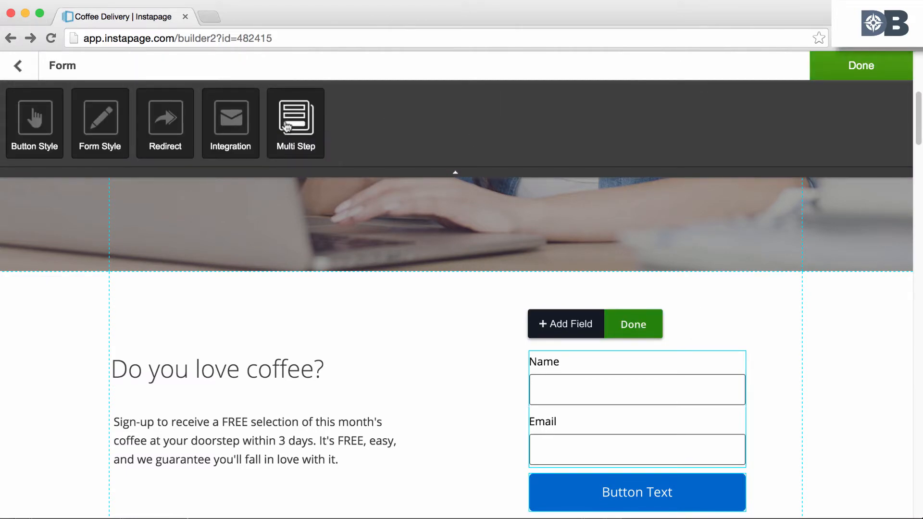
# Name the form 'Coffee Step 1' in new multi-step group 'Coffe Contact' and save
pyautogui.click(296, 116)
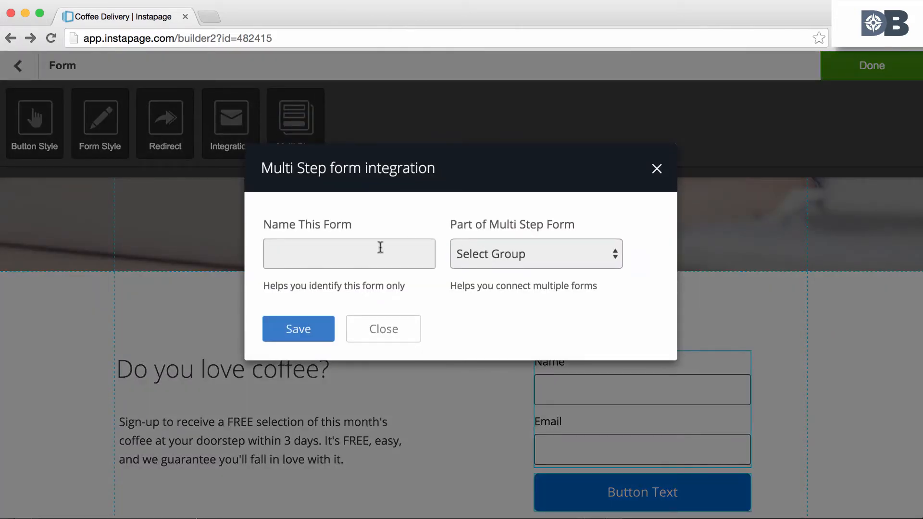
pyautogui.click(348, 254)
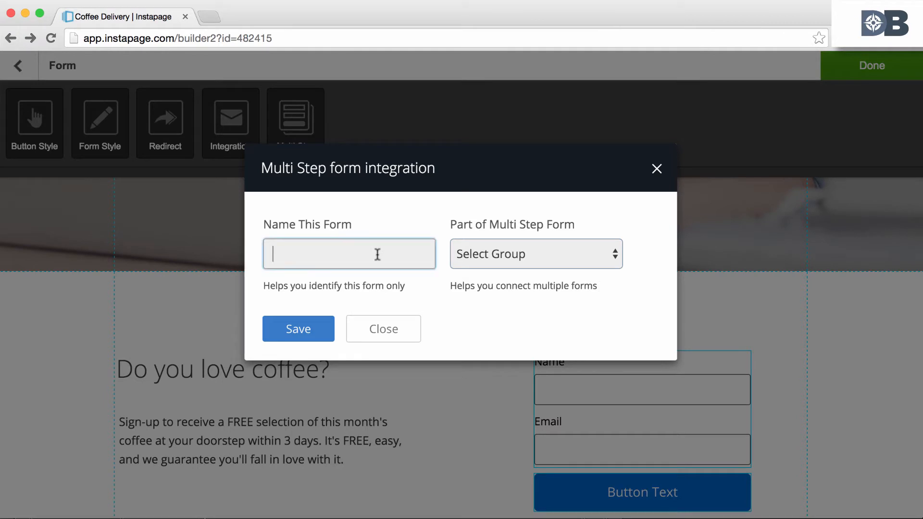
pyautogui.write('Coffee Step')
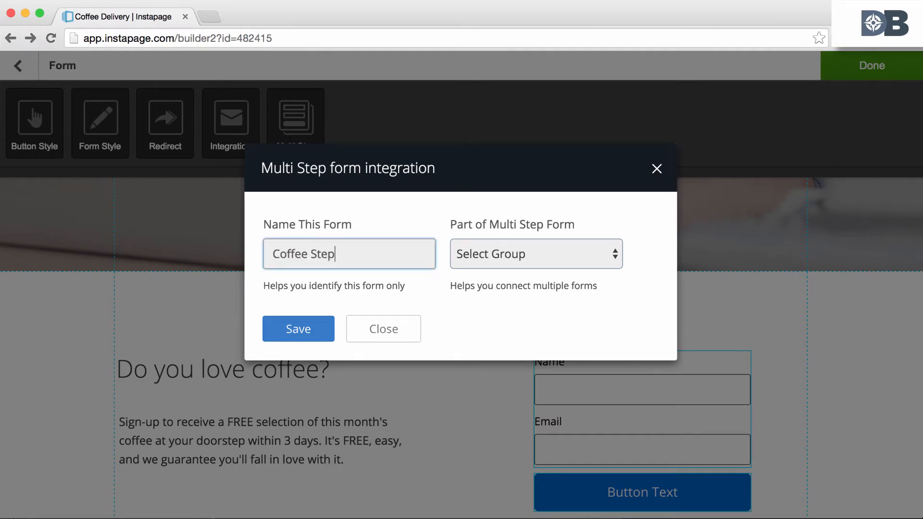
pyautogui.click(535, 253)
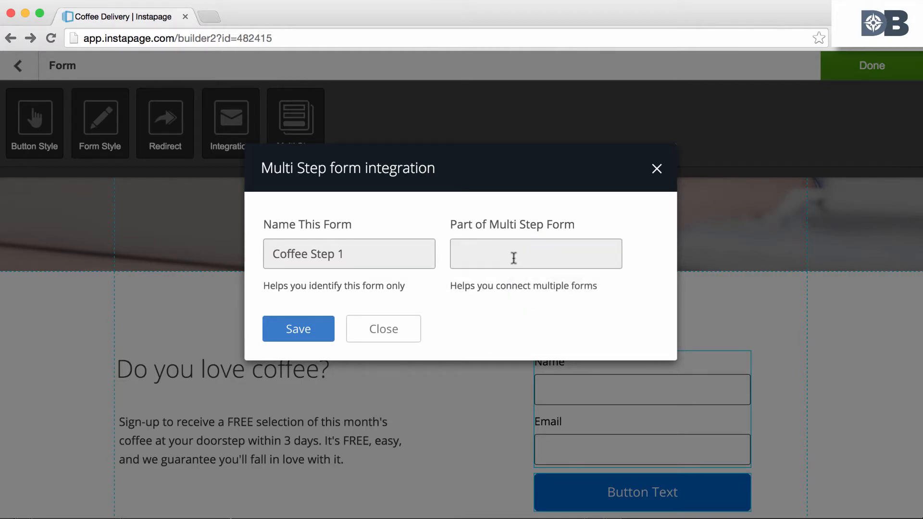
pyautogui.click(535, 254)
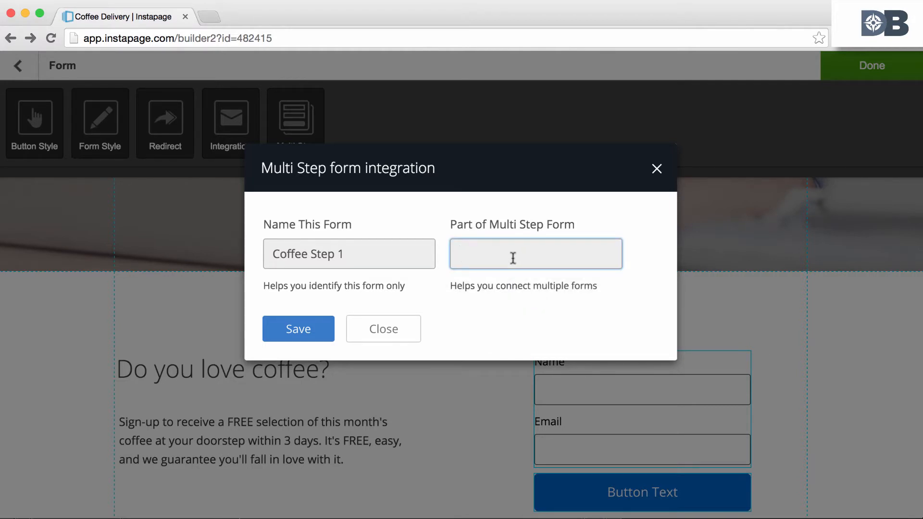
pyautogui.write('Coffe Contact')
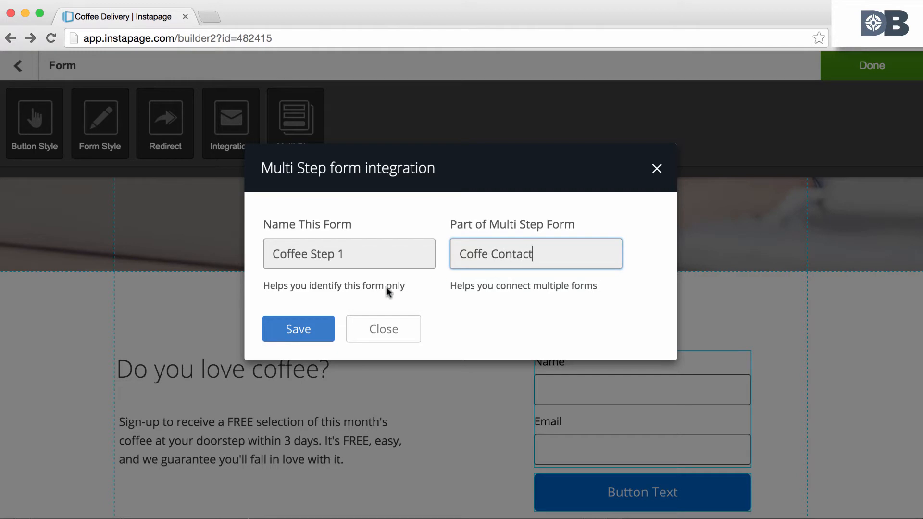
pyautogui.click(298, 328)
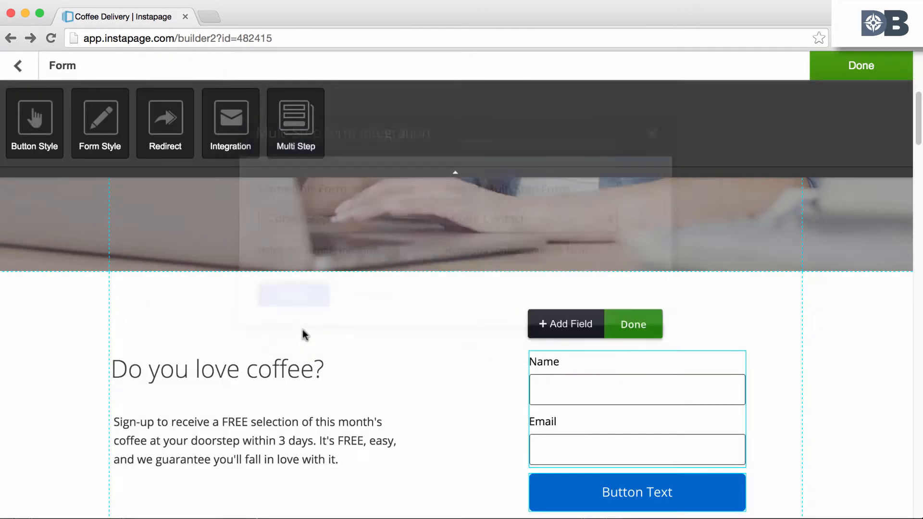
# Close the Form toolbar and scroll back up the page
pyautogui.click(633, 324)
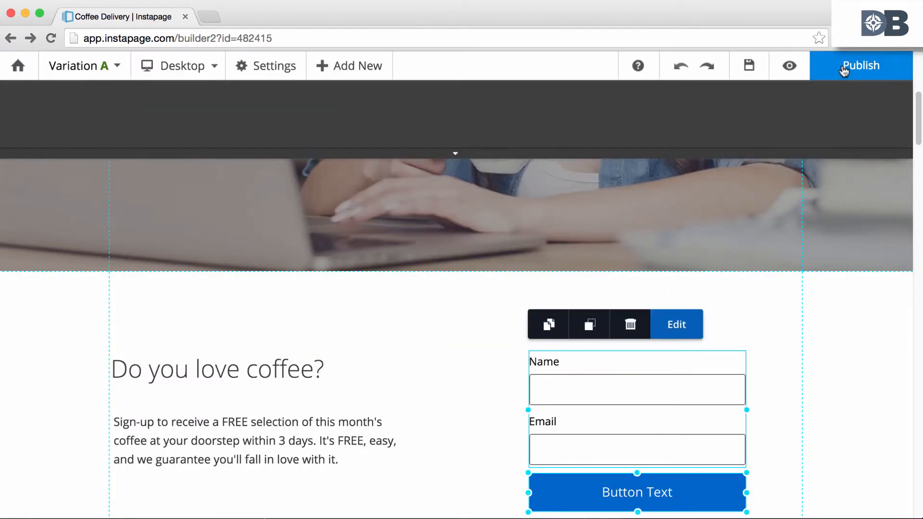
pyautogui.scroll(3)
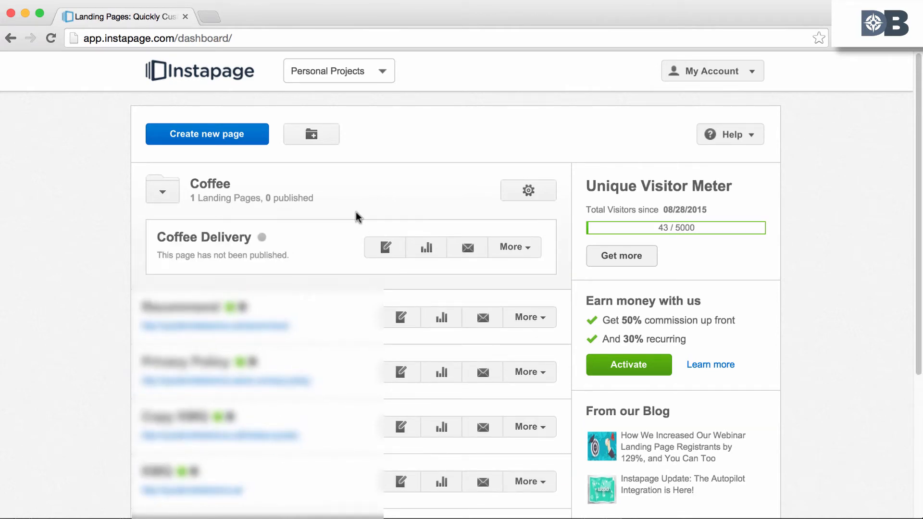
pyautogui.moveTo(514, 247)
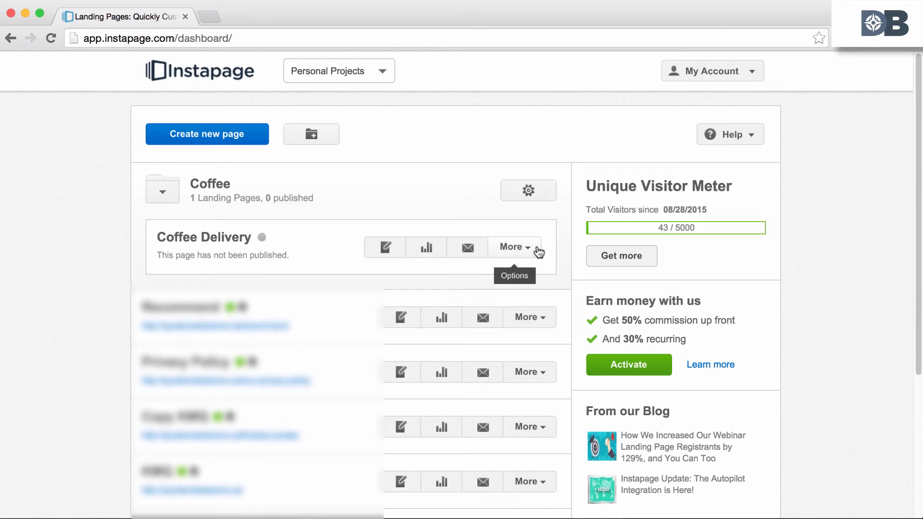
pyautogui.moveTo(534, 250)
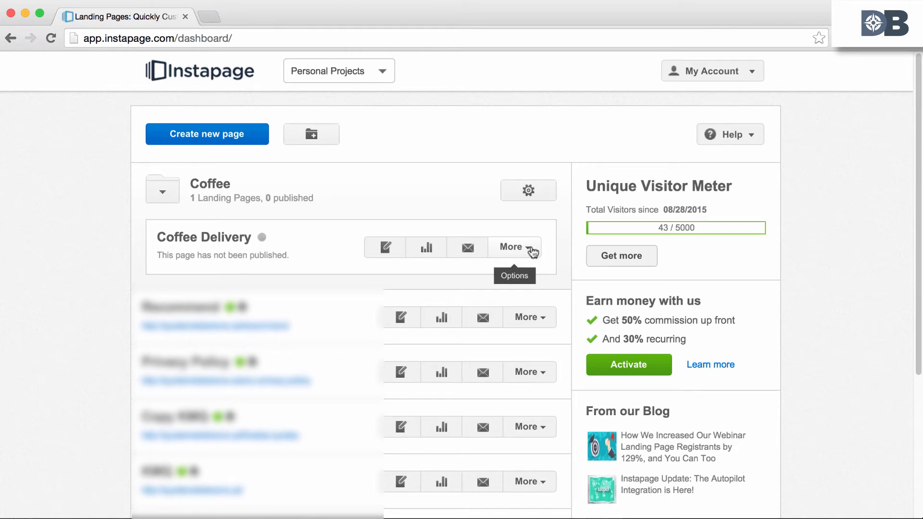
# Duplicate Coffee Delivery into Copy Coffee Delivery and open it in the editor
pyautogui.click(511, 246)
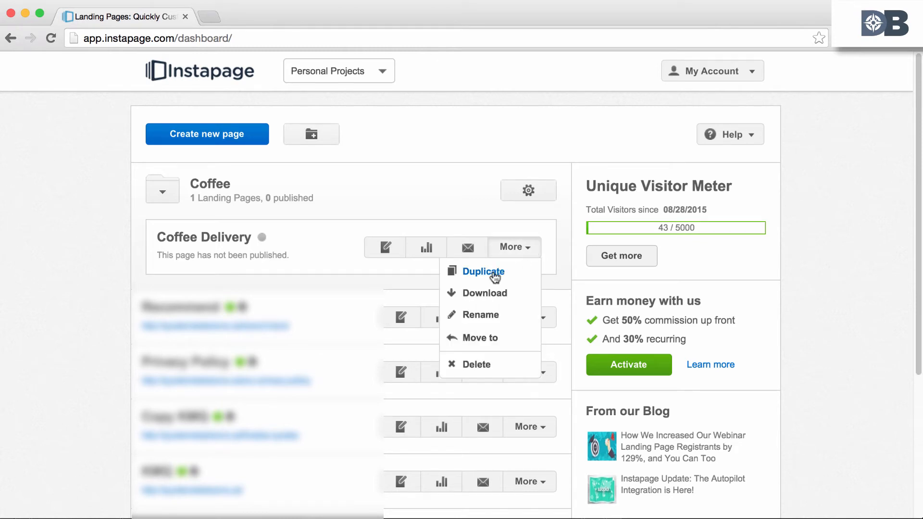
pyautogui.click(483, 271)
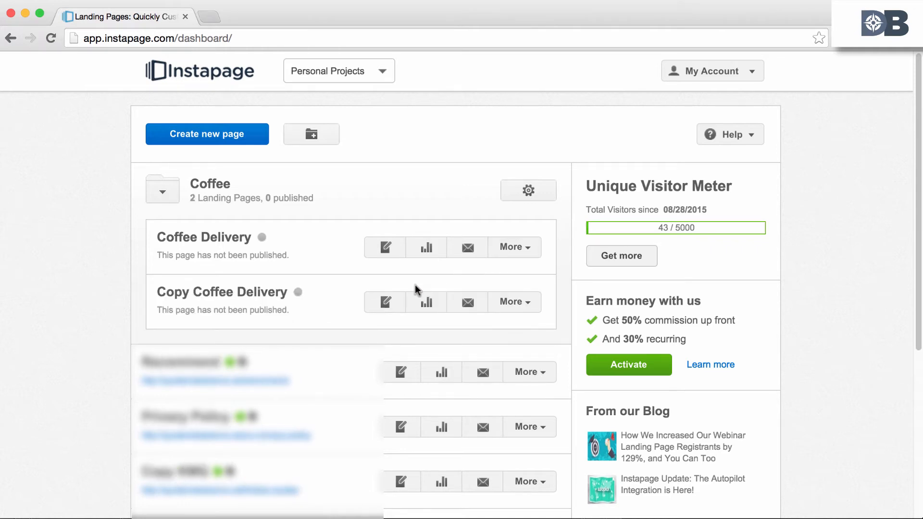
pyautogui.click(385, 302)
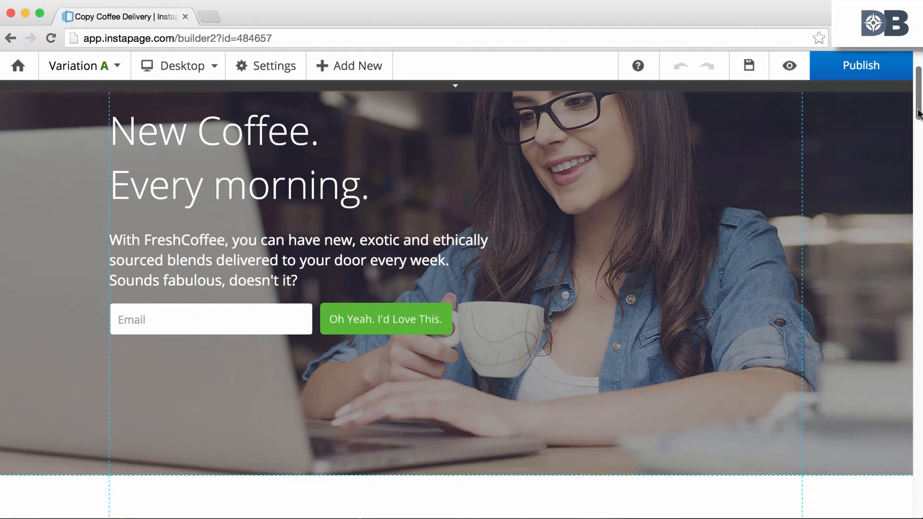
# Scroll to the Name and Email sign-up form and open it for editing
pyautogui.scroll(-3)
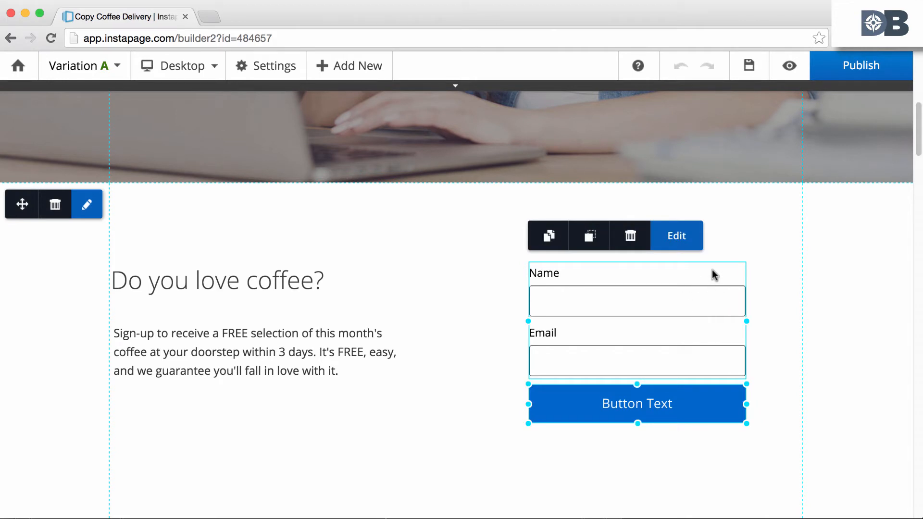
pyautogui.click(676, 235)
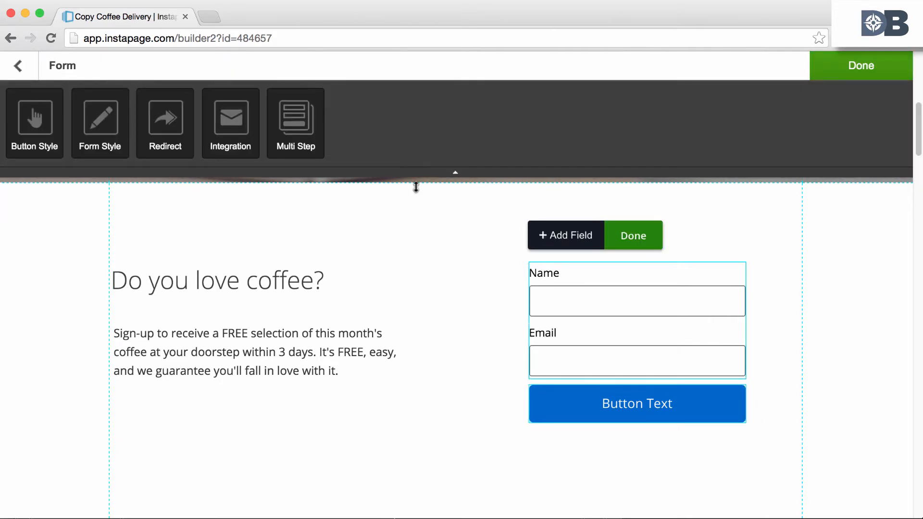
# Add this form to the 'Coffe Contact' multi-step group as 'Coffee Step 2' and save
pyautogui.click(295, 123)
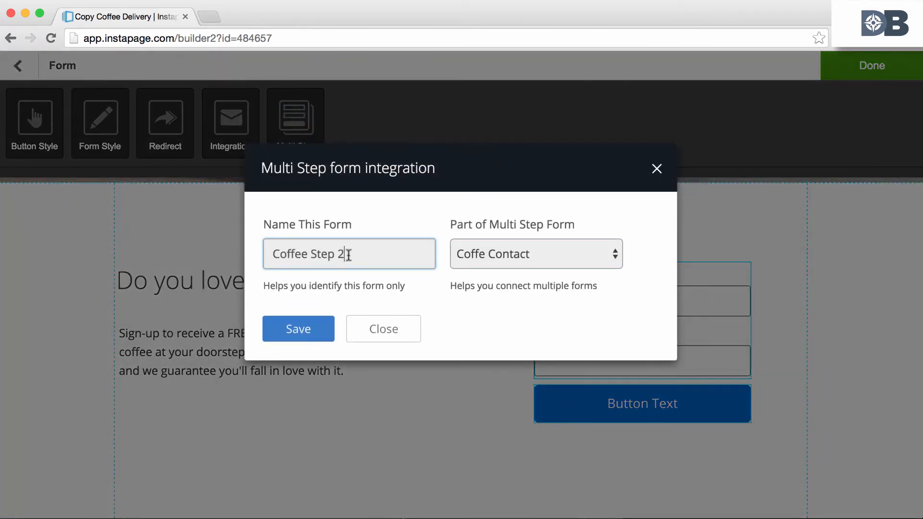
pyautogui.moveTo(375, 287)
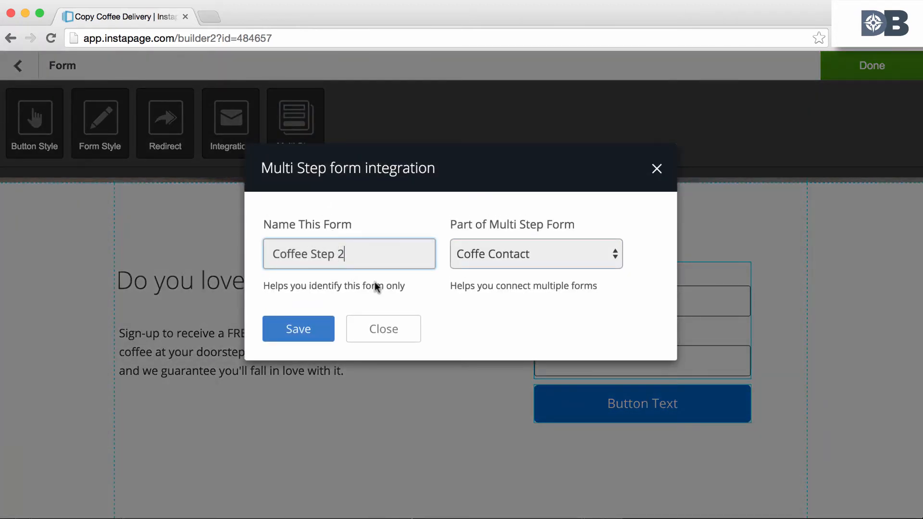
pyautogui.click(535, 254)
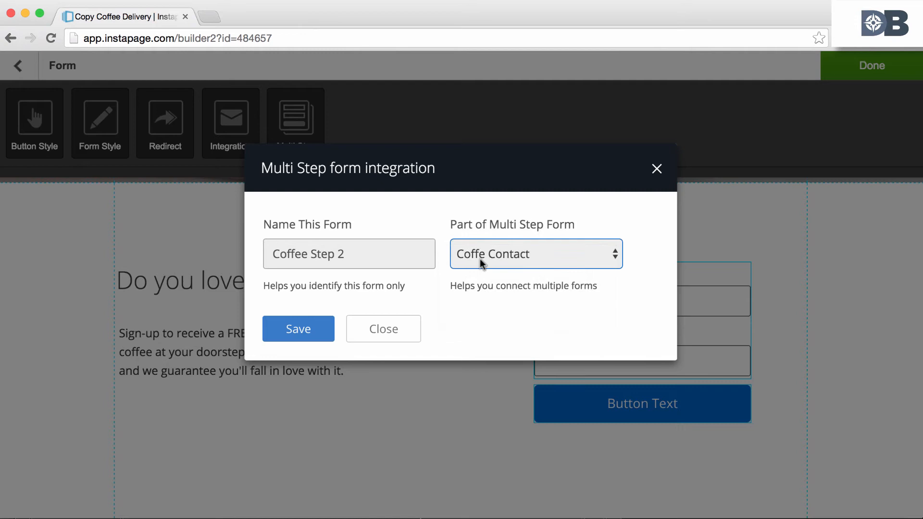
pyautogui.moveTo(298, 328)
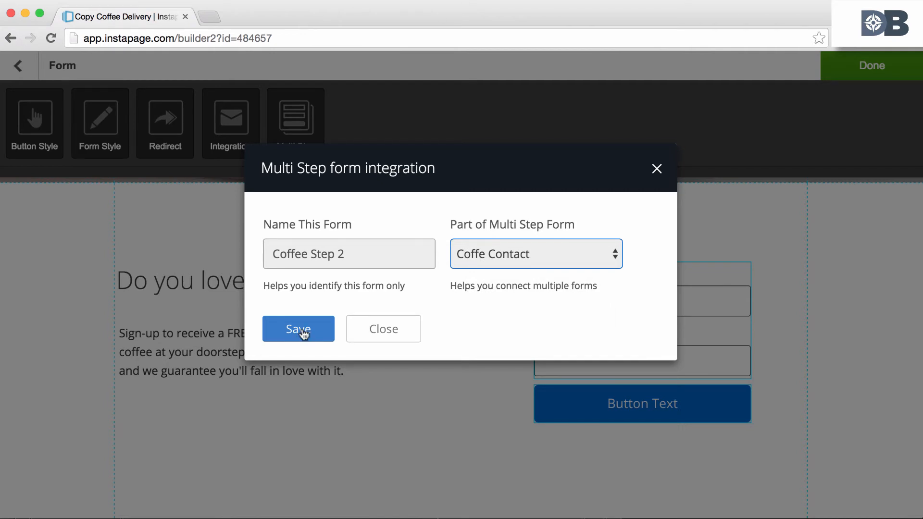
pyautogui.click(298, 328)
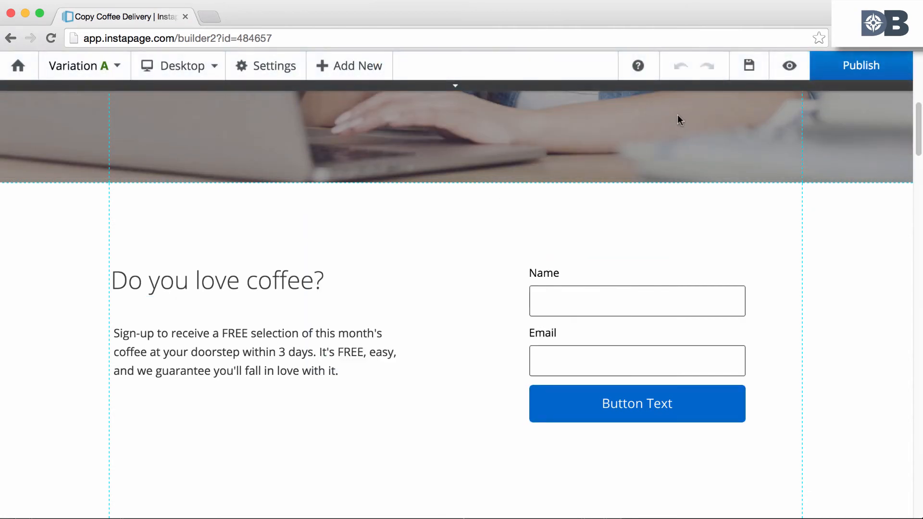
# Save Copy Coffee Delivery, then head home and confirm leaving the page
pyautogui.click(749, 66)
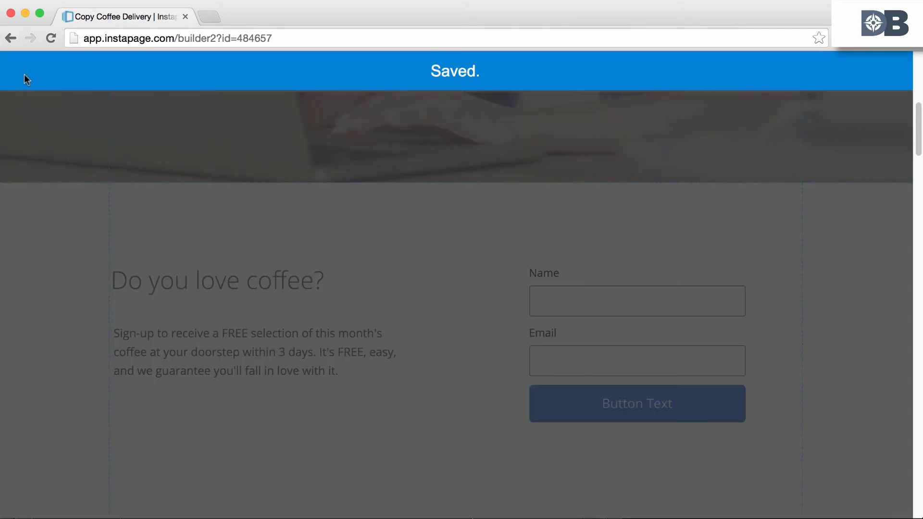
pyautogui.click(18, 66)
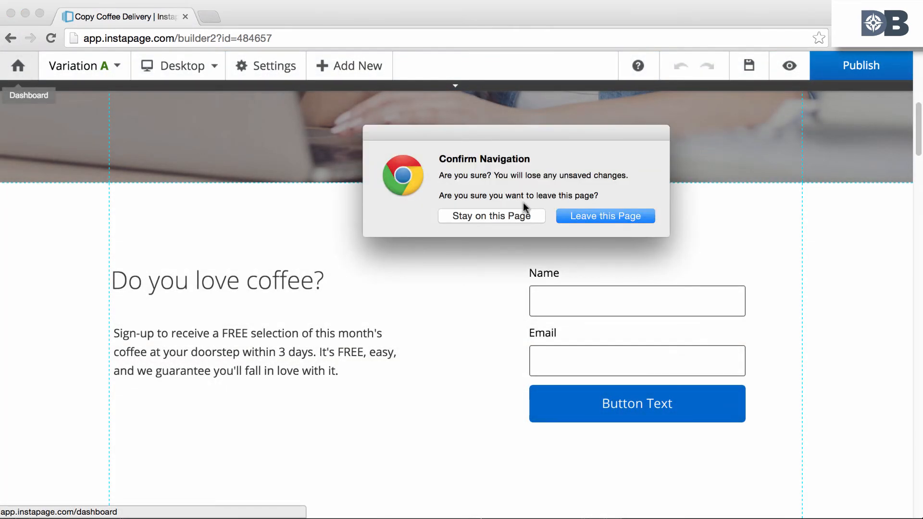
pyautogui.click(605, 215)
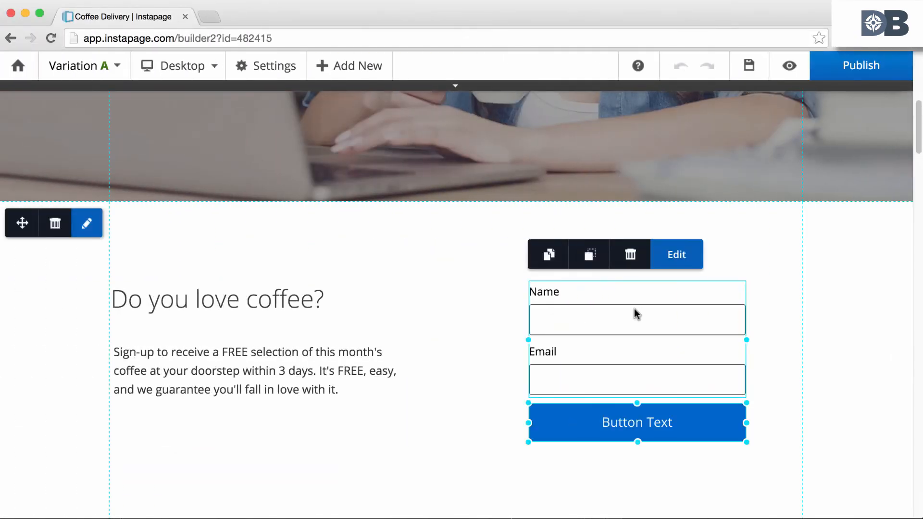
# Set the Coffee Delivery form's redirect page to Outside URL, then save the page
pyautogui.click(675, 254)
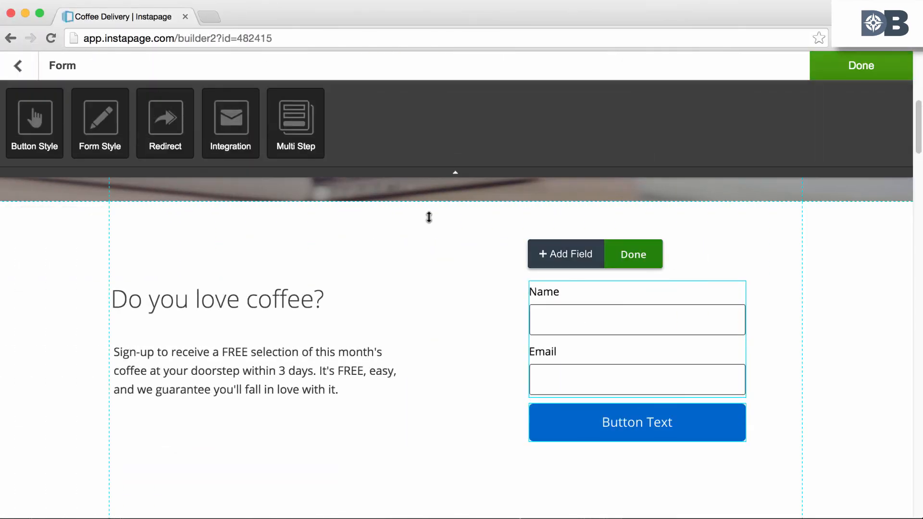
pyautogui.click(164, 122)
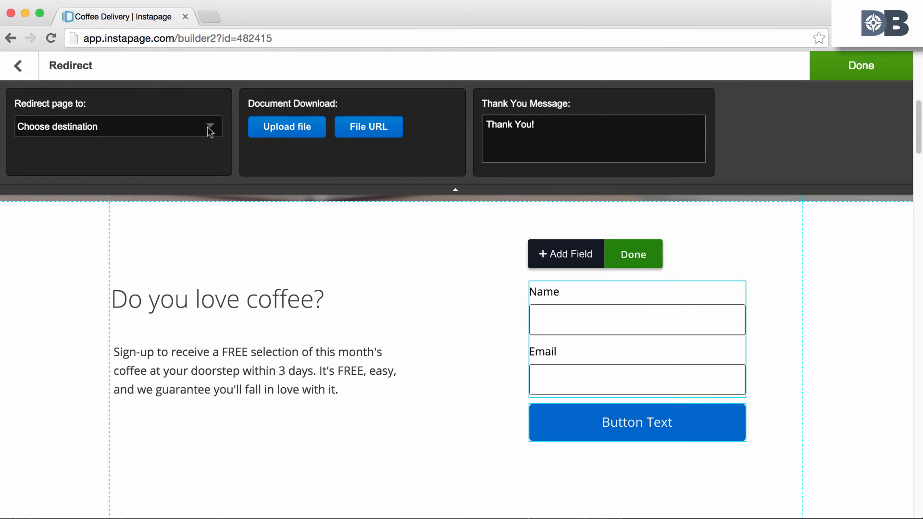
pyautogui.click(118, 126)
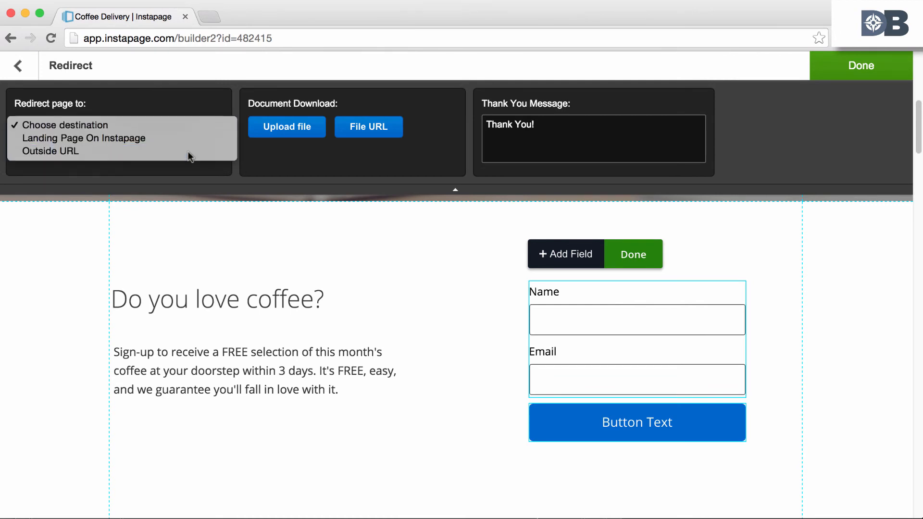
pyautogui.click(50, 150)
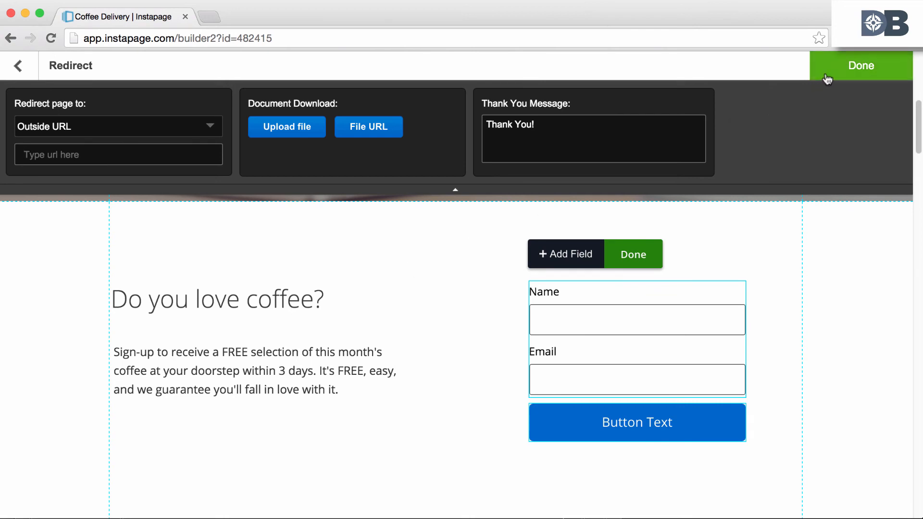
pyautogui.click(860, 66)
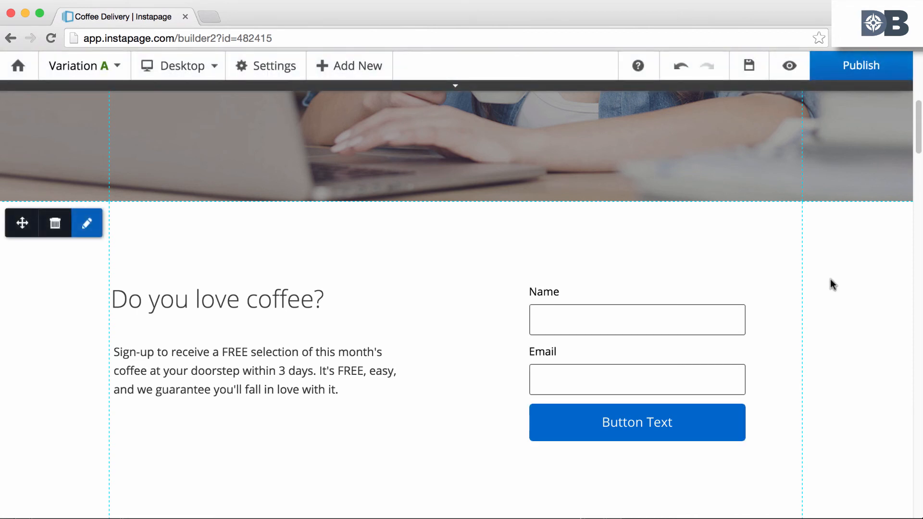
pyautogui.click(749, 65)
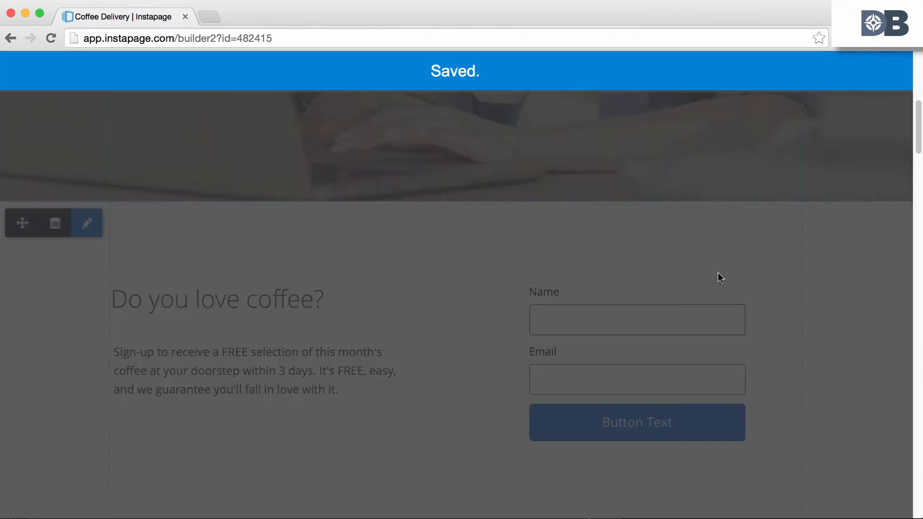